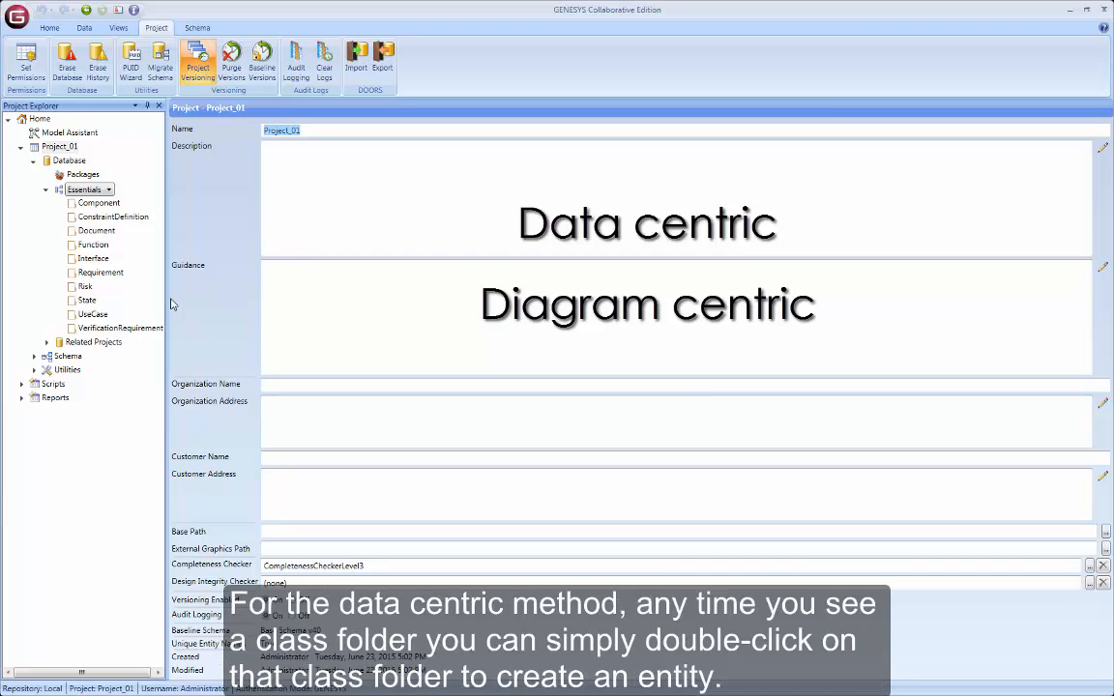
# - Create a new Function entity named 'Making Coffee' from the Function class in Project Explorer
pyautogui.doubleClick(92, 243)
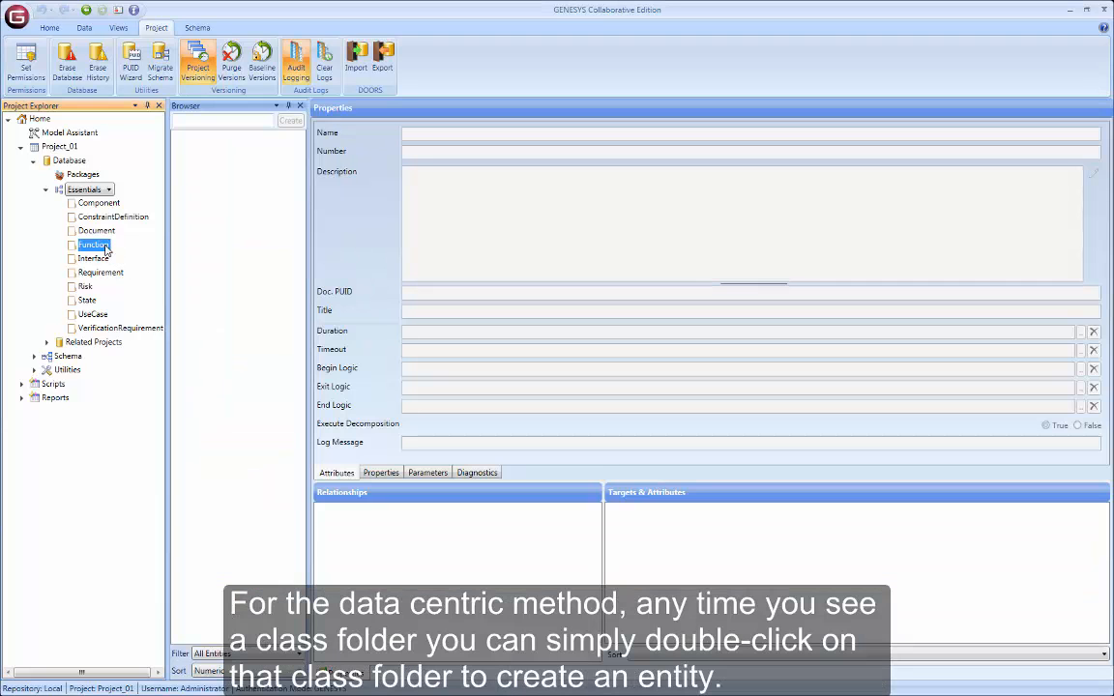
pyautogui.doubleClick(93, 243)
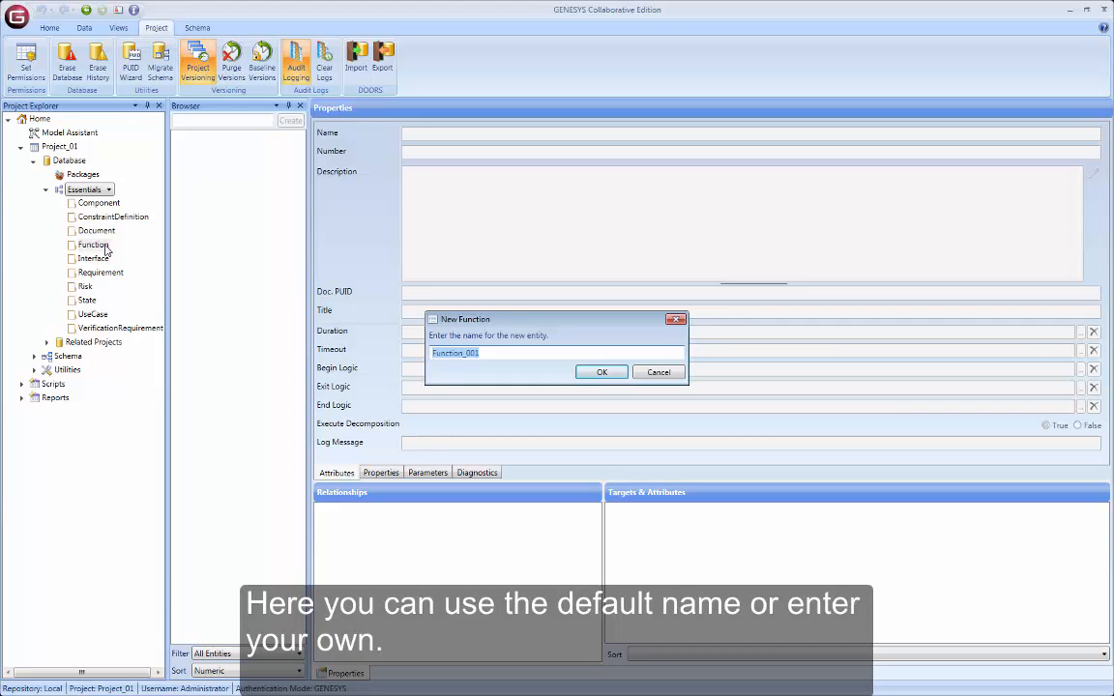
pyautogui.write('Making')
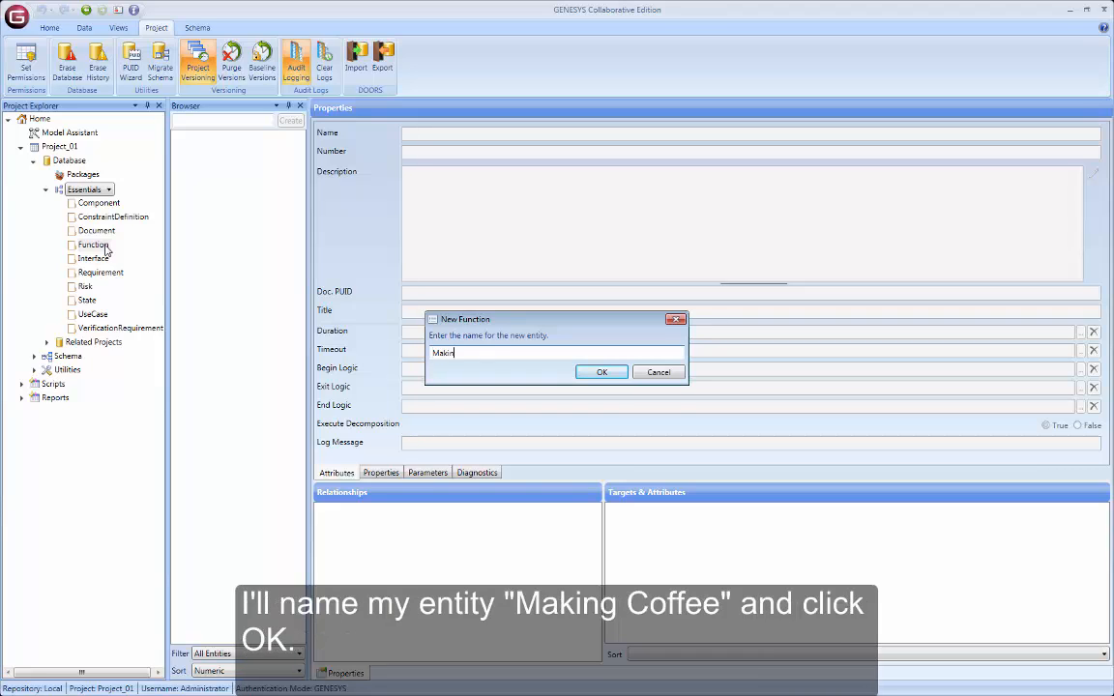
pyautogui.write('g Coffe')
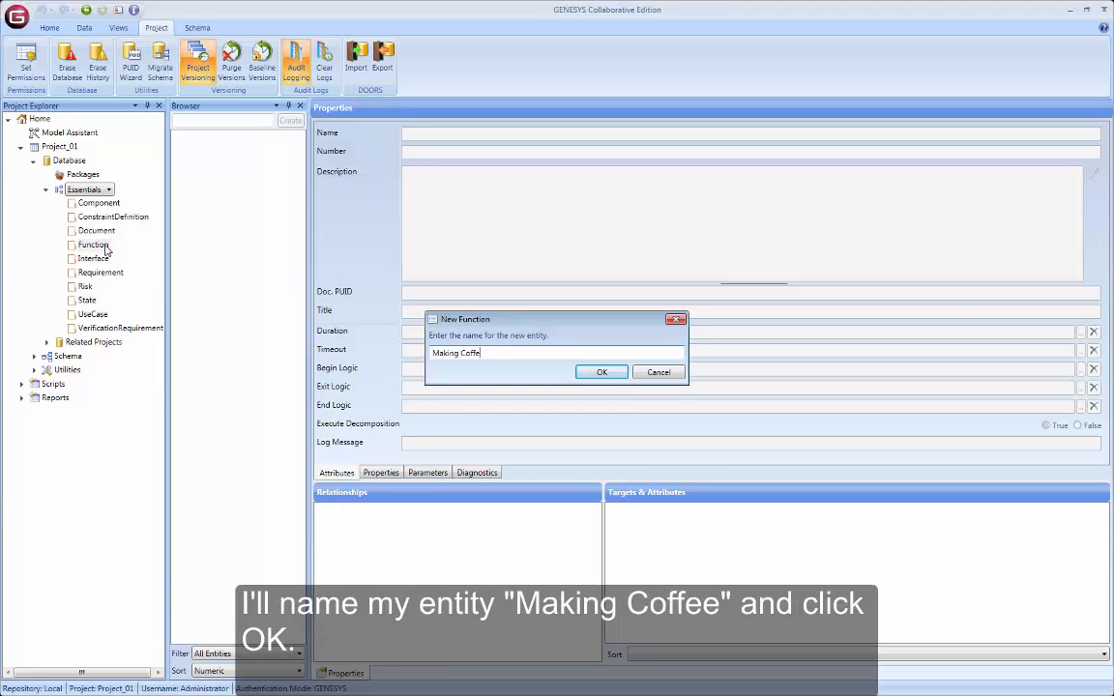
pyautogui.click(602, 371)
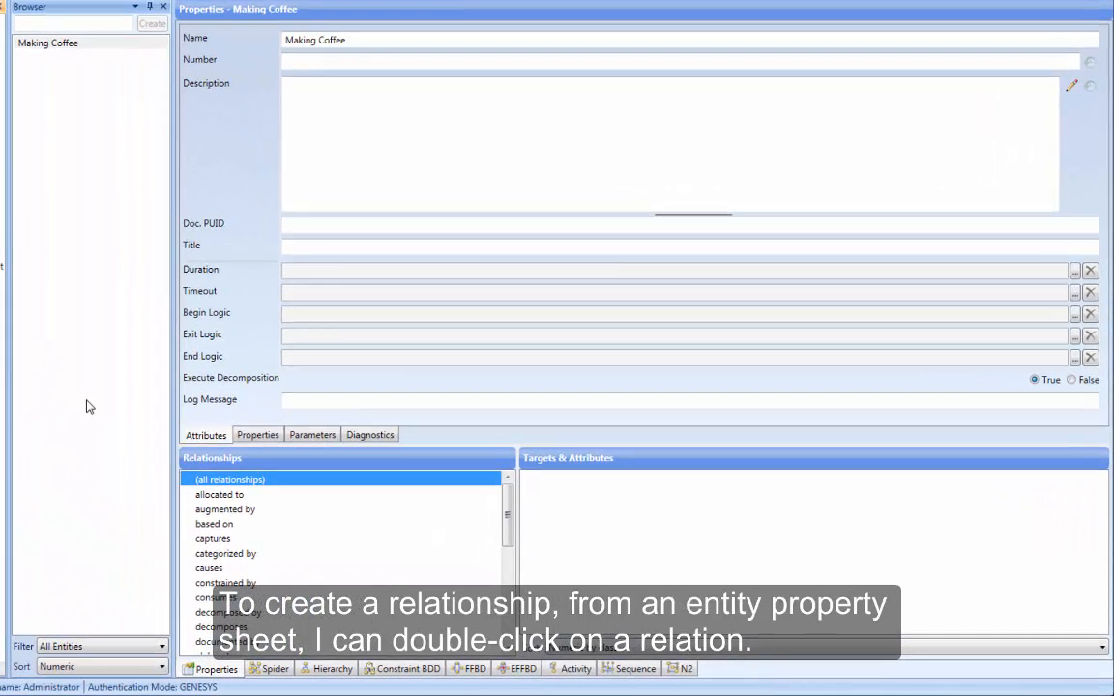
pyautogui.moveTo(203, 565)
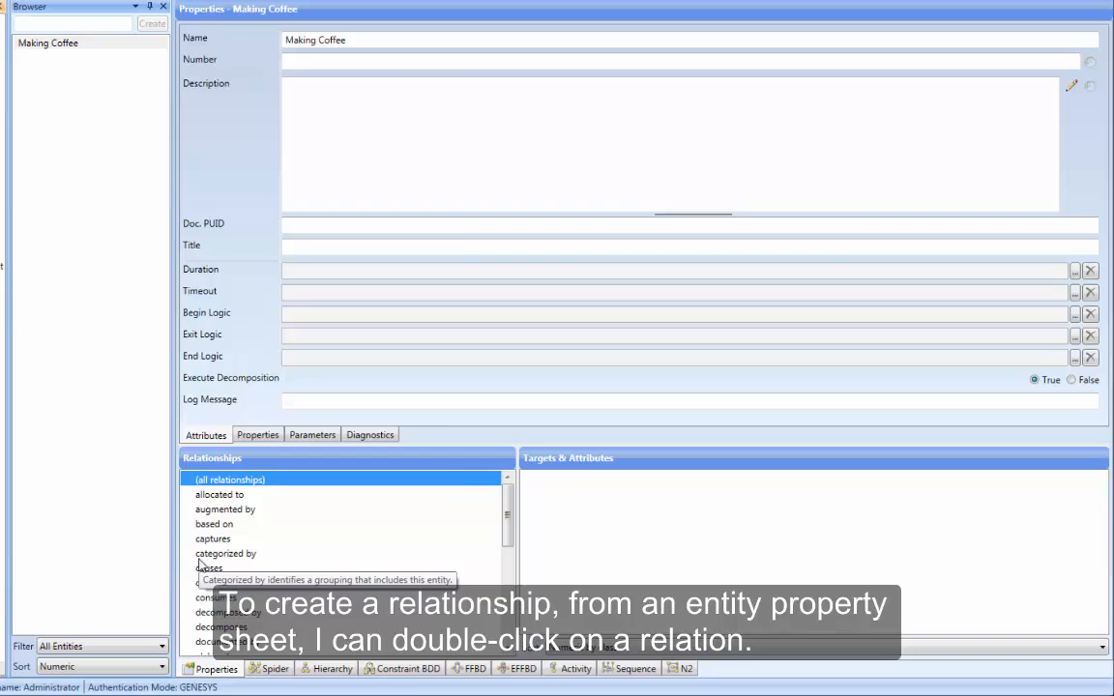
# - Add a 'decomposed by' relationship from Making Coffee to a new Function named 'Heat Water'
pyautogui.doubleClick(212, 611)
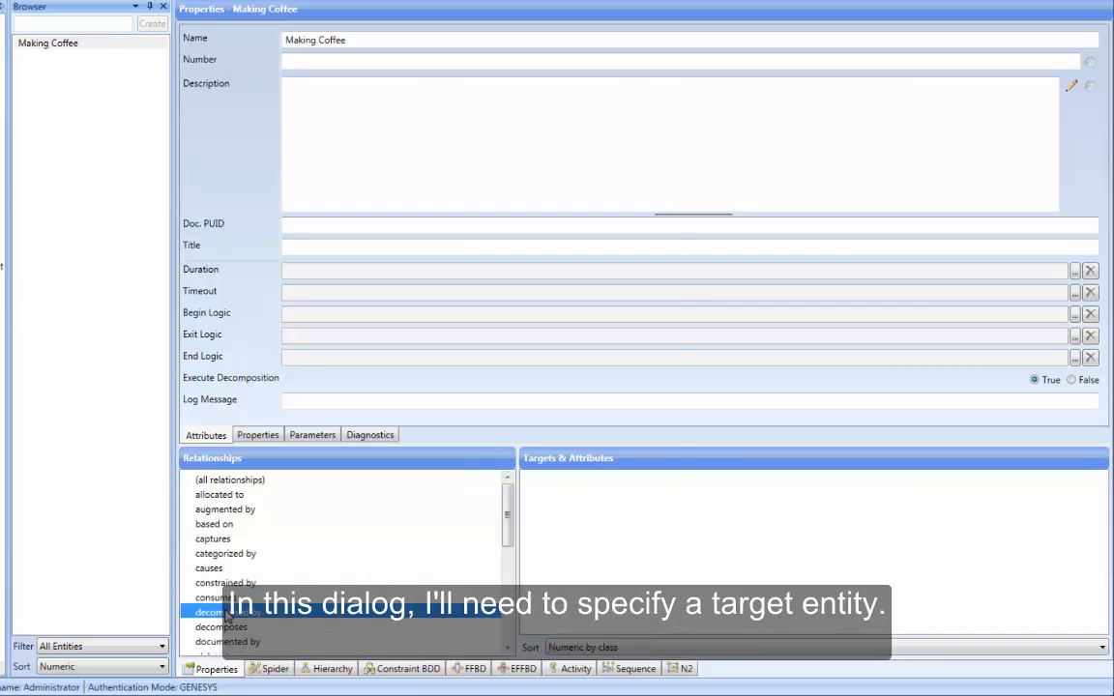
pyautogui.doubleClick(214, 611)
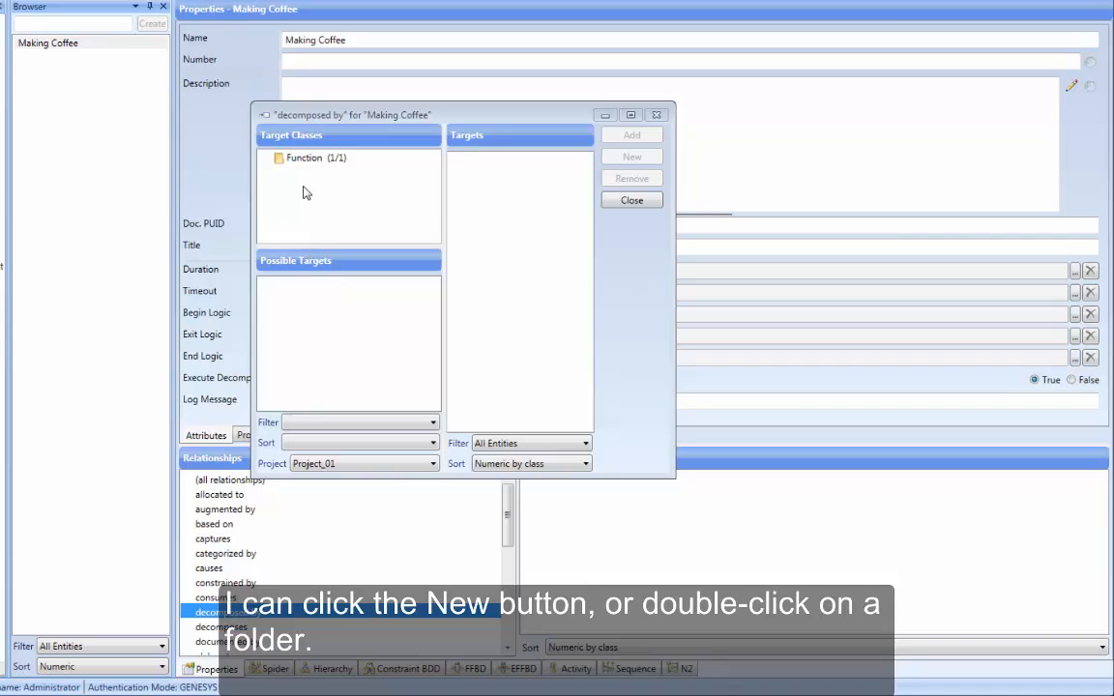
pyautogui.doubleClick(306, 159)
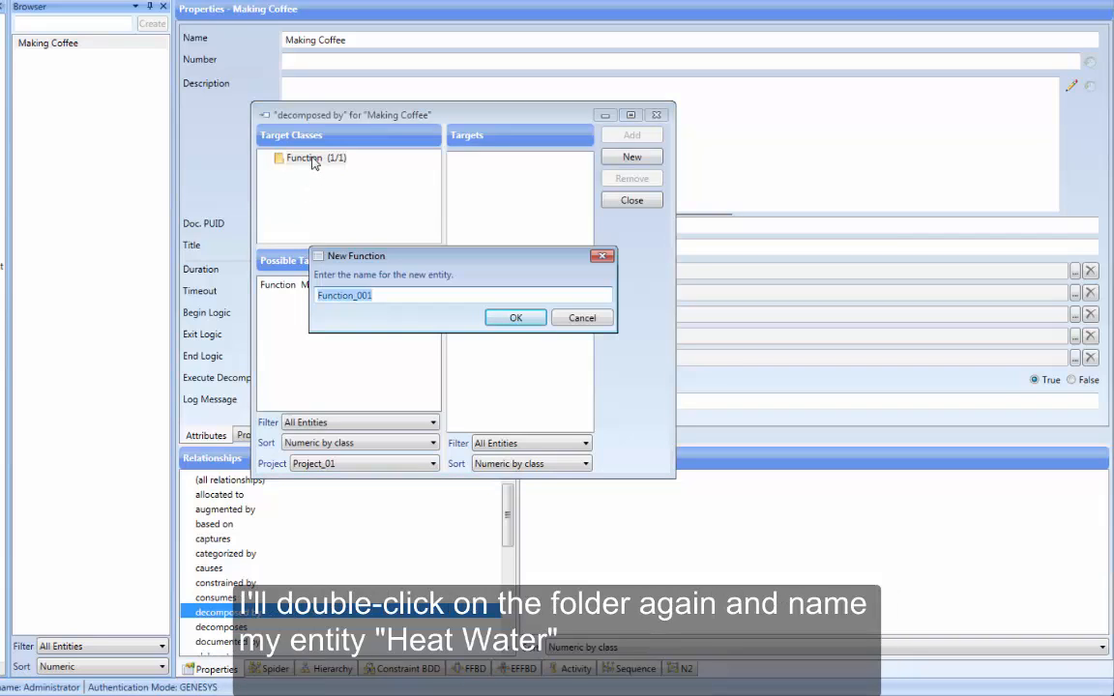
pyautogui.write('Hea')
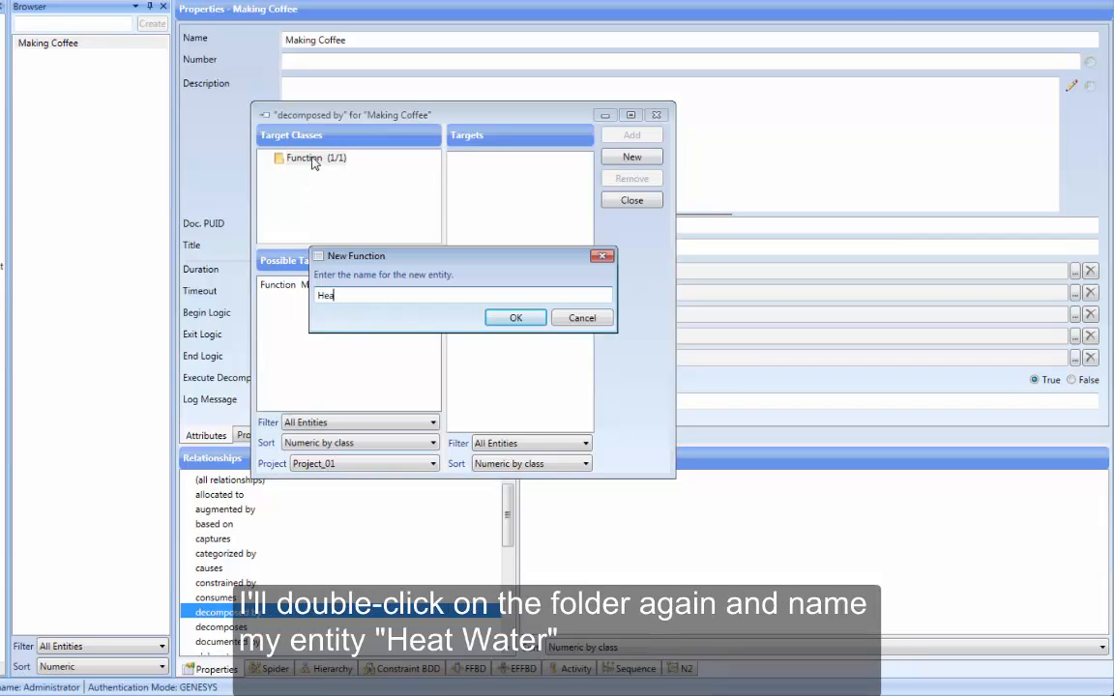
pyautogui.click(581, 317)
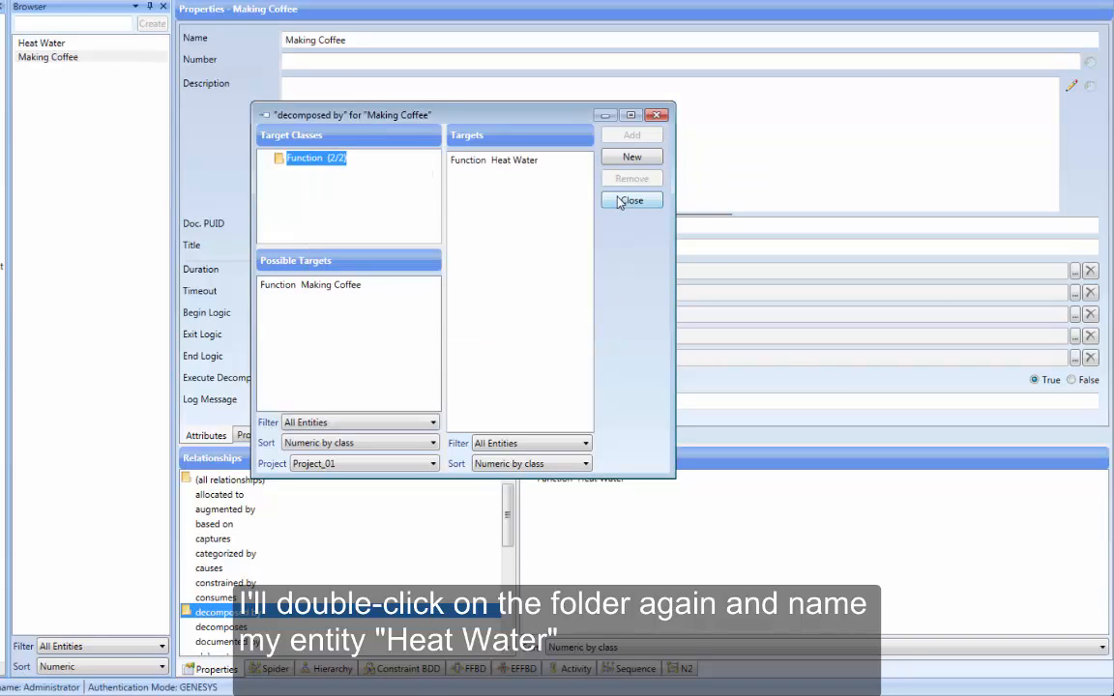
pyautogui.click(630, 199)
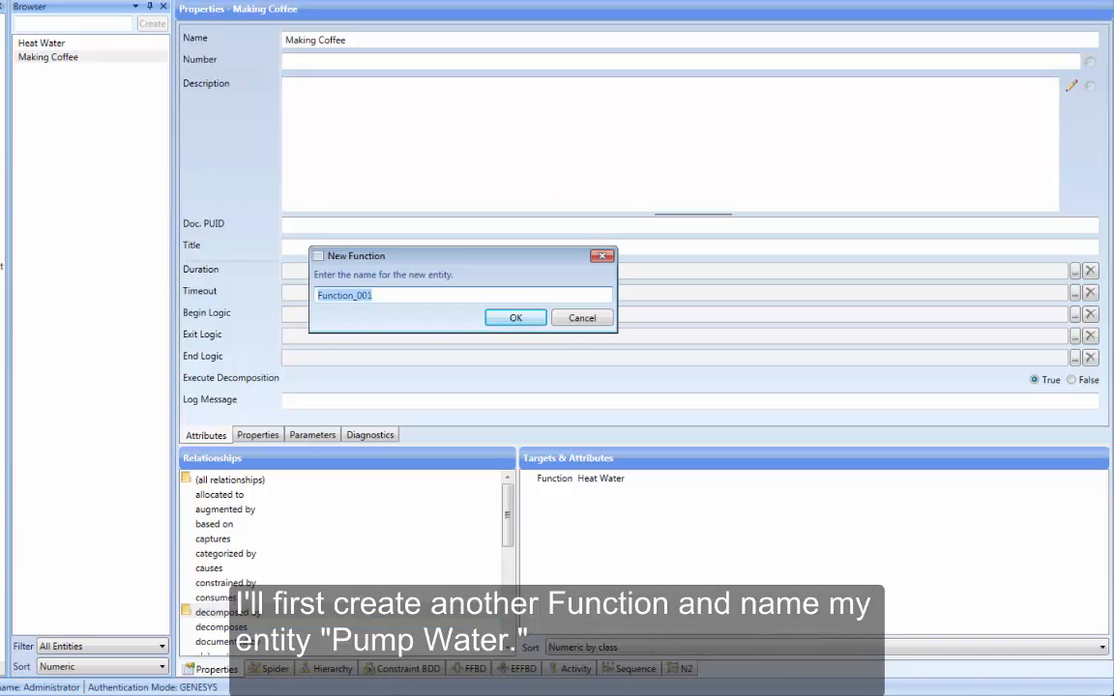
# - Create Function 'Pump Water' and drop it onto Making Coffee to add it to the decomposition
pyautogui.write('Pump Water')
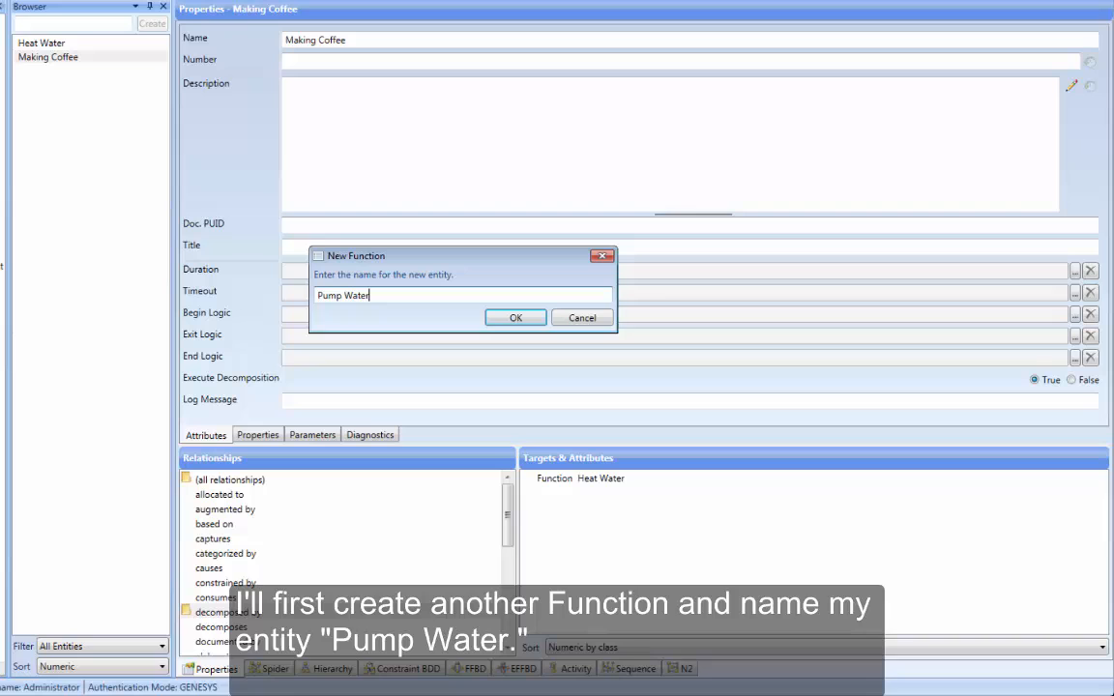
pyautogui.click(515, 318)
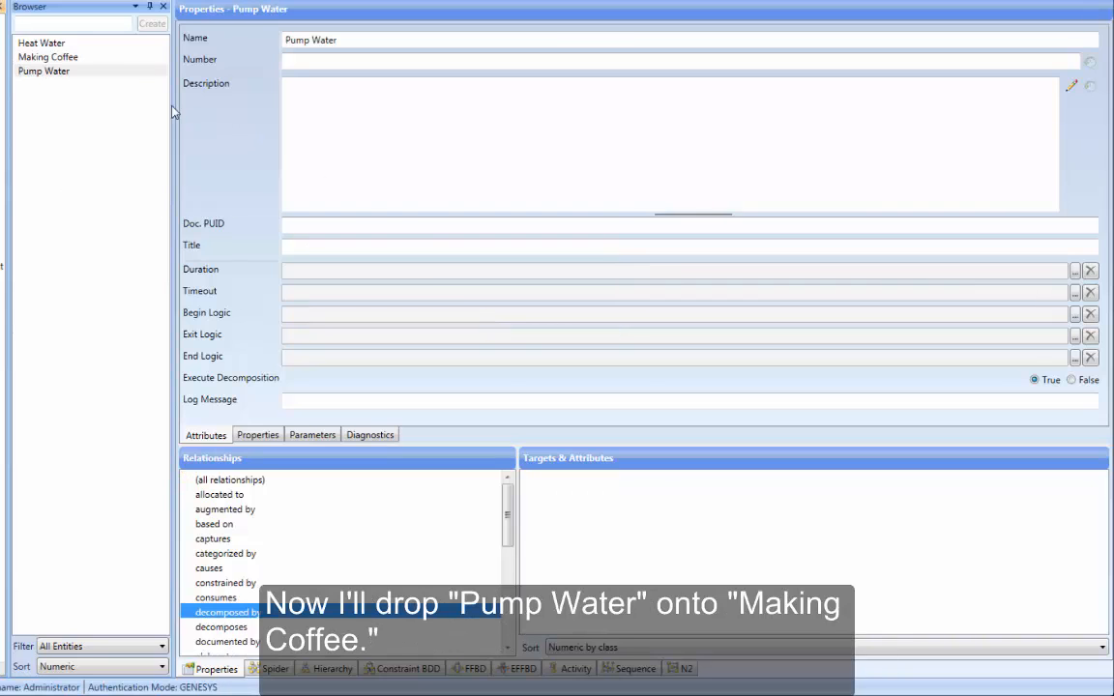
pyautogui.moveTo(43, 69); pyautogui.dragTo(46, 58)
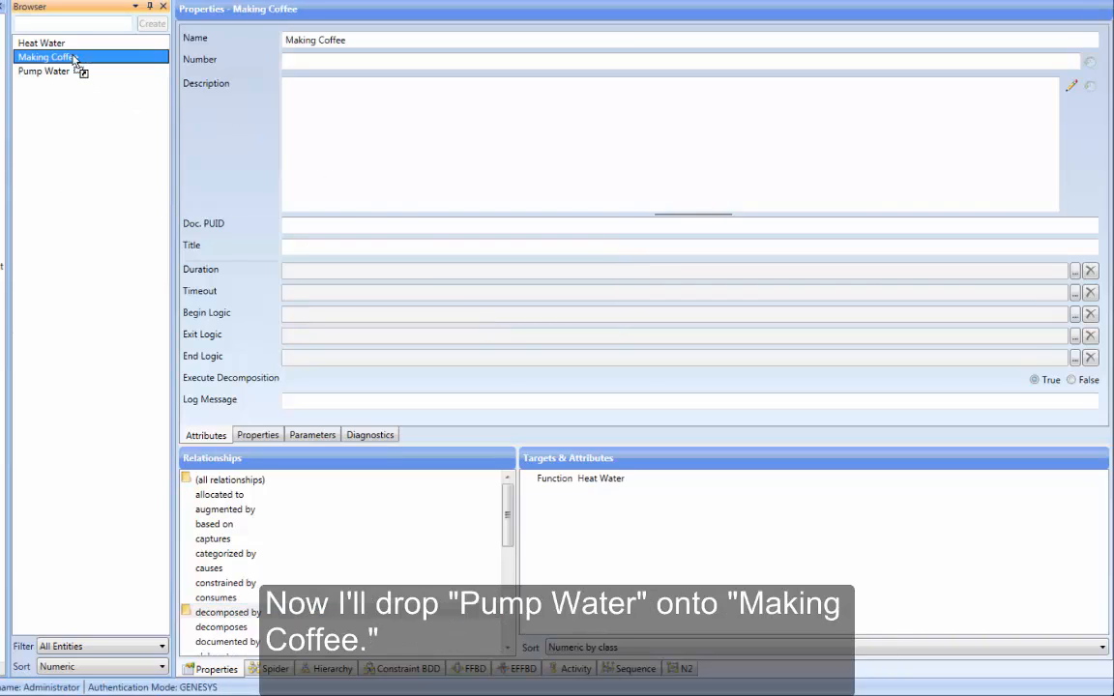
pyautogui.moveTo(43, 69); pyautogui.dragTo(54, 56)
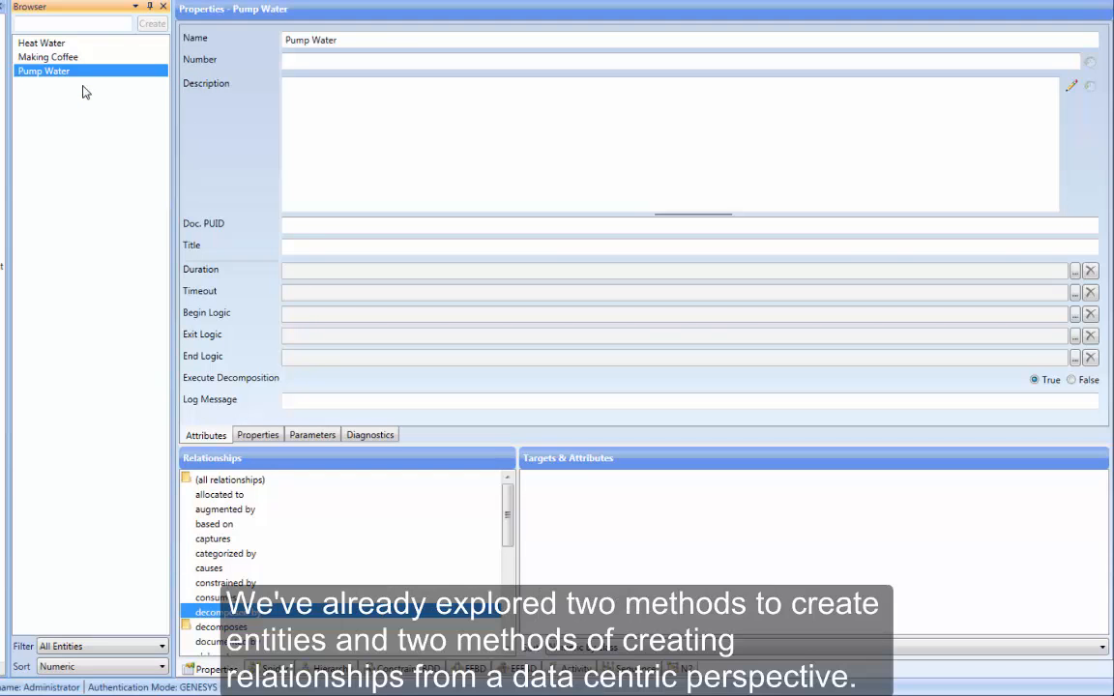
pyautogui.moveTo(47, 85)
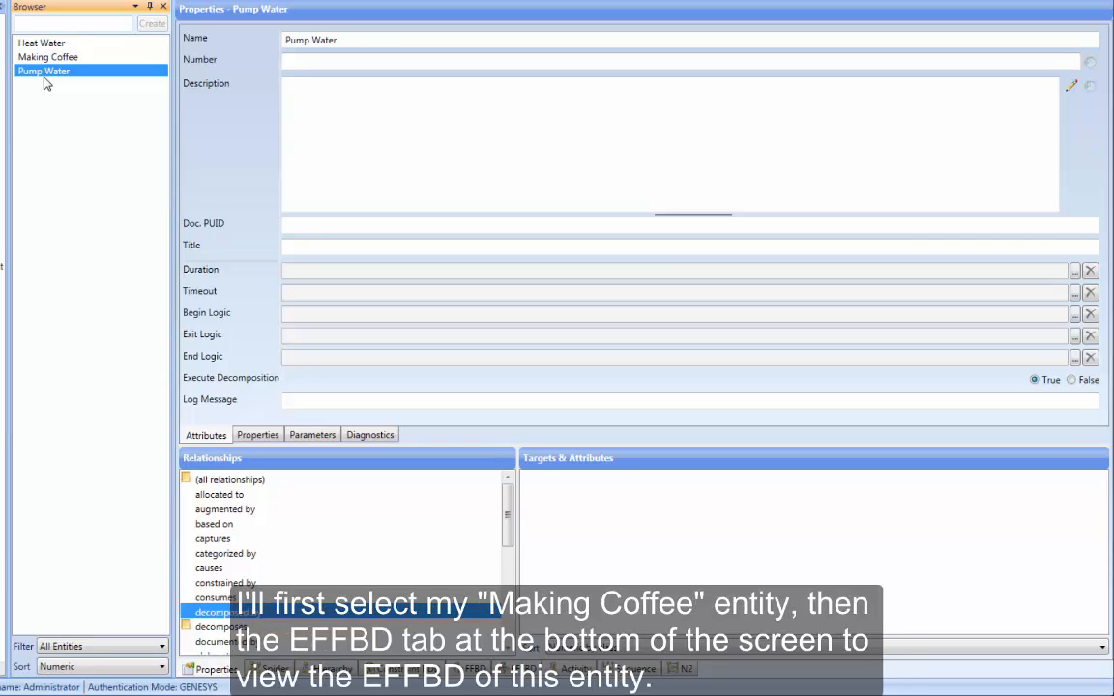
# - Insert a new generic Function_001 block after Pump Water on the Making Coffee EFFBD
pyautogui.click(47, 56)
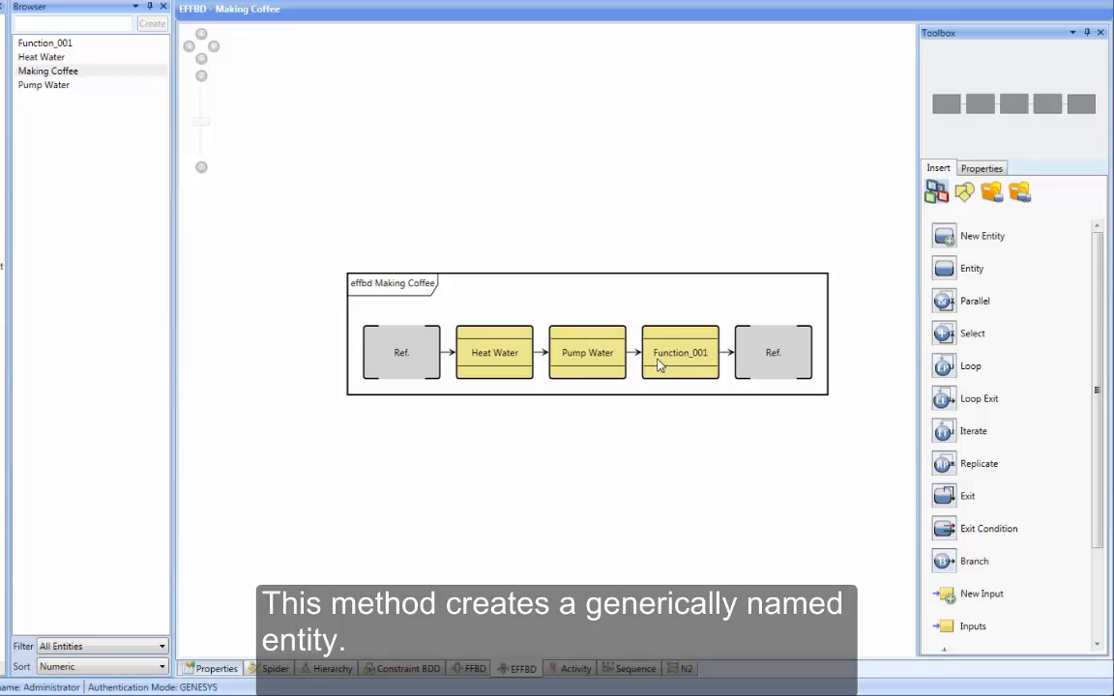
pyautogui.click(681, 352)
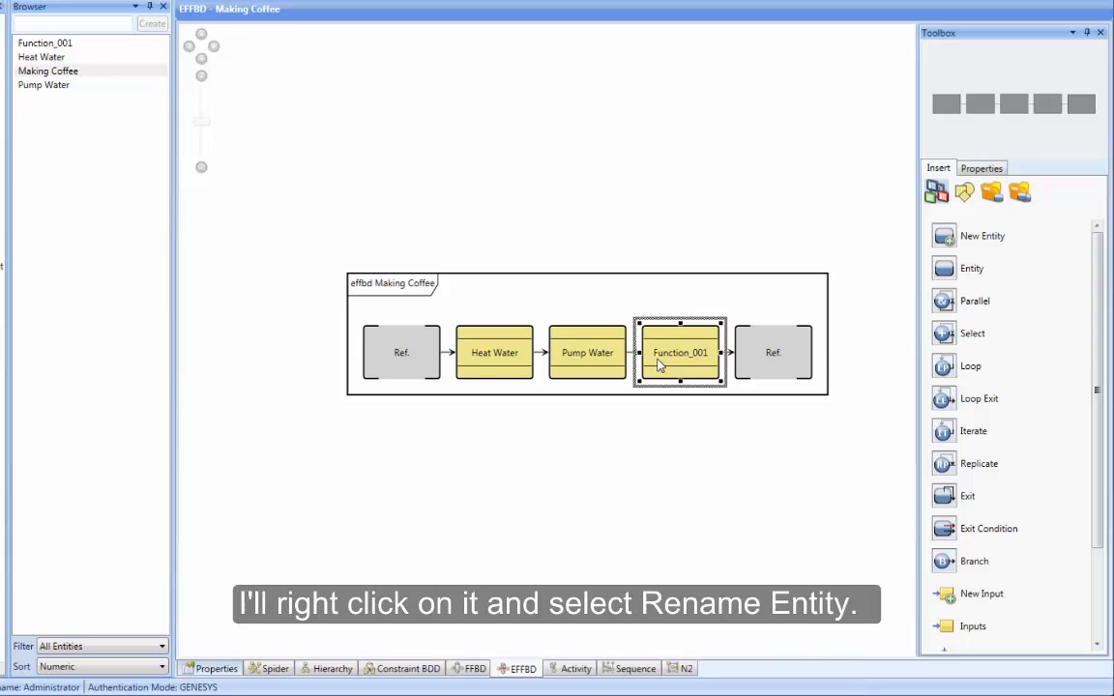
# - Rename Function_001 to 'Wait for coffee to pass from filter to carafe'
pyautogui.rightClick(681, 352)
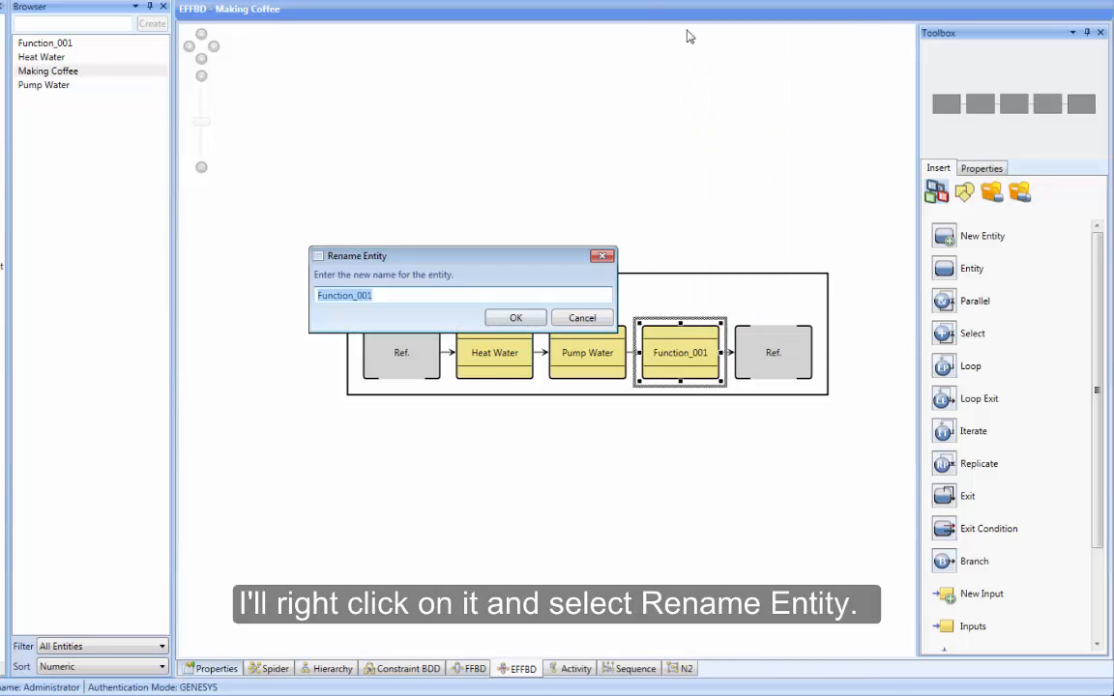
pyautogui.write('Wait for coffee')
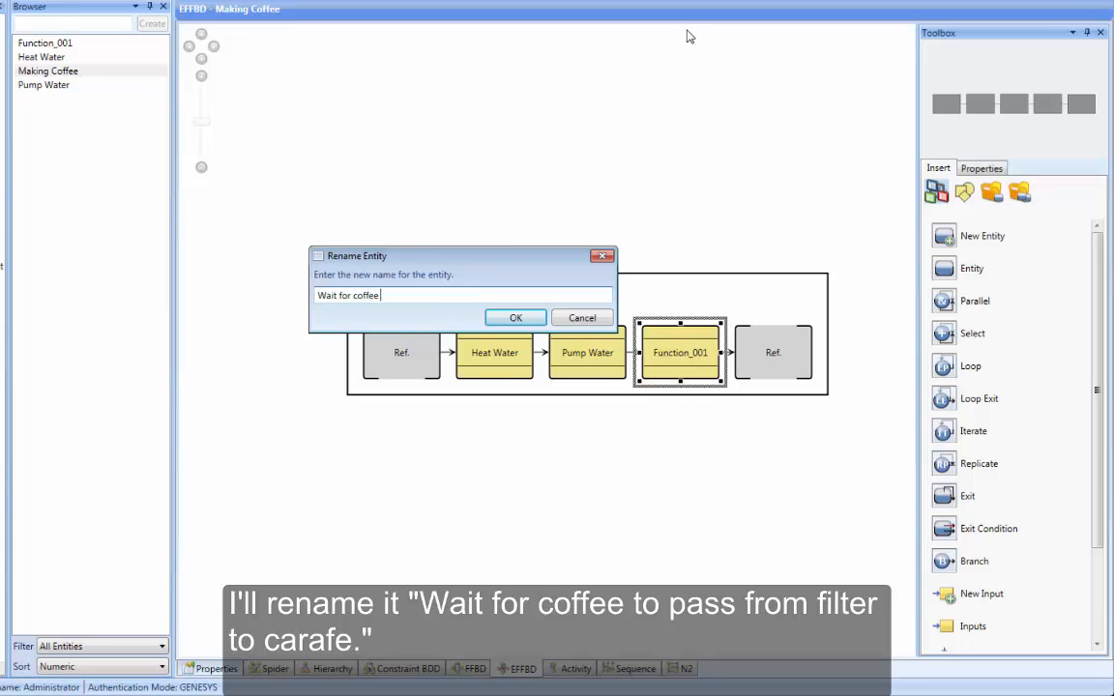
pyautogui.write('to pass from filter')
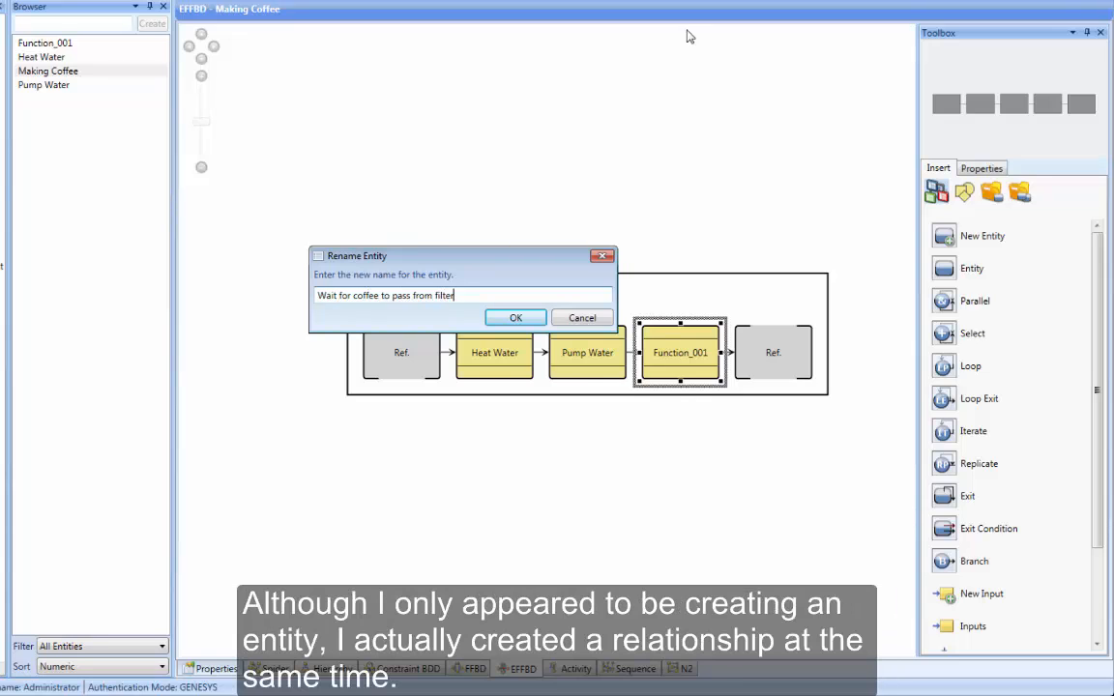
pyautogui.write('to carafe')
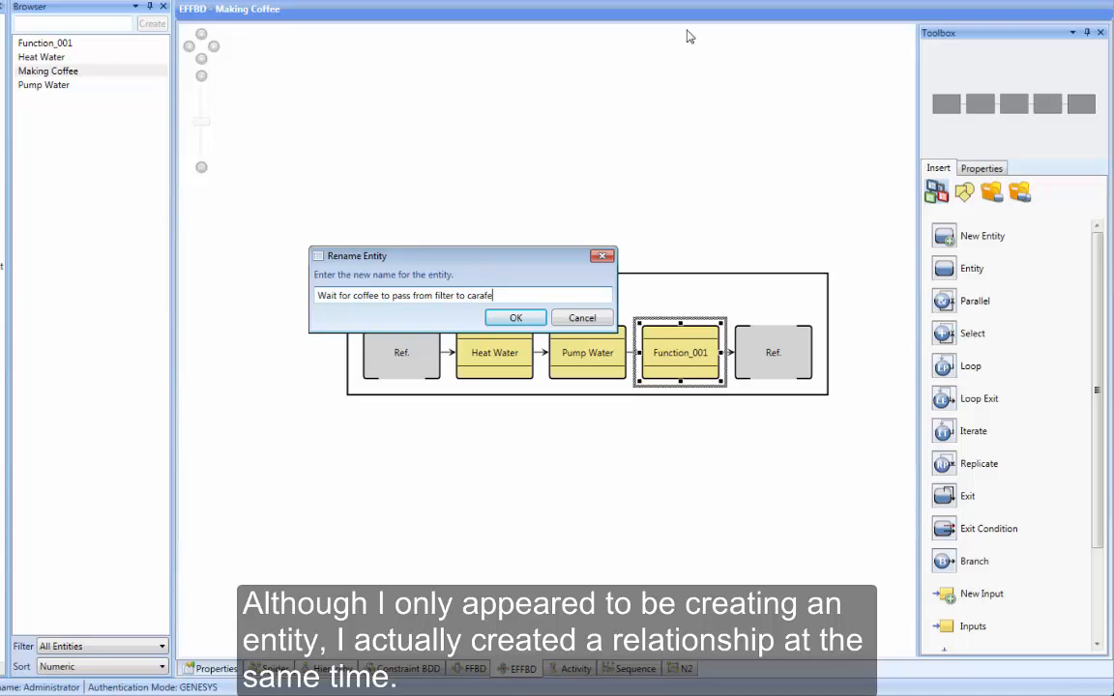
pyautogui.click(515, 317)
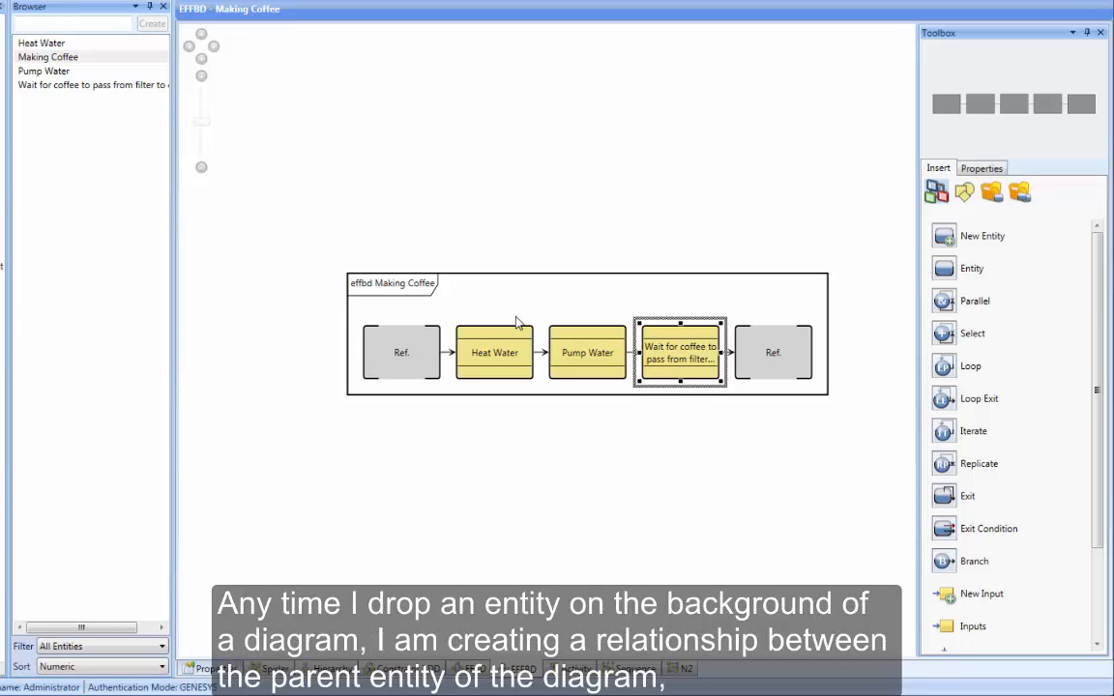
pyautogui.click(393, 283)
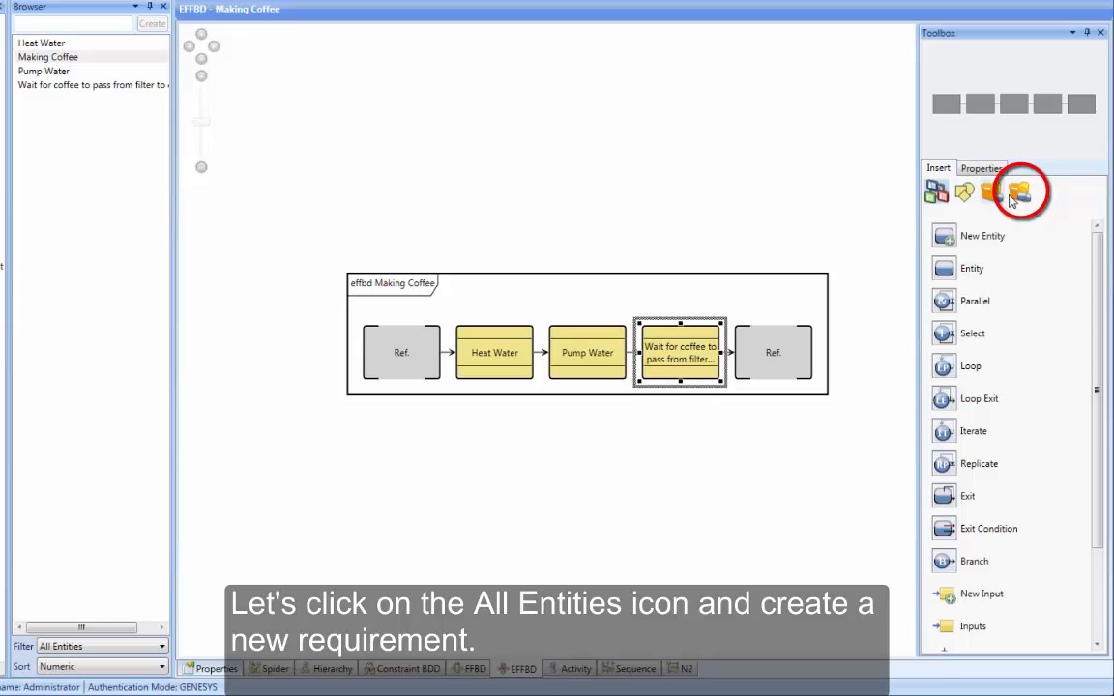
# - Create a new Requirement named 'Heat water to 195 degrees' from the All Entities list
pyautogui.click(1018, 191)
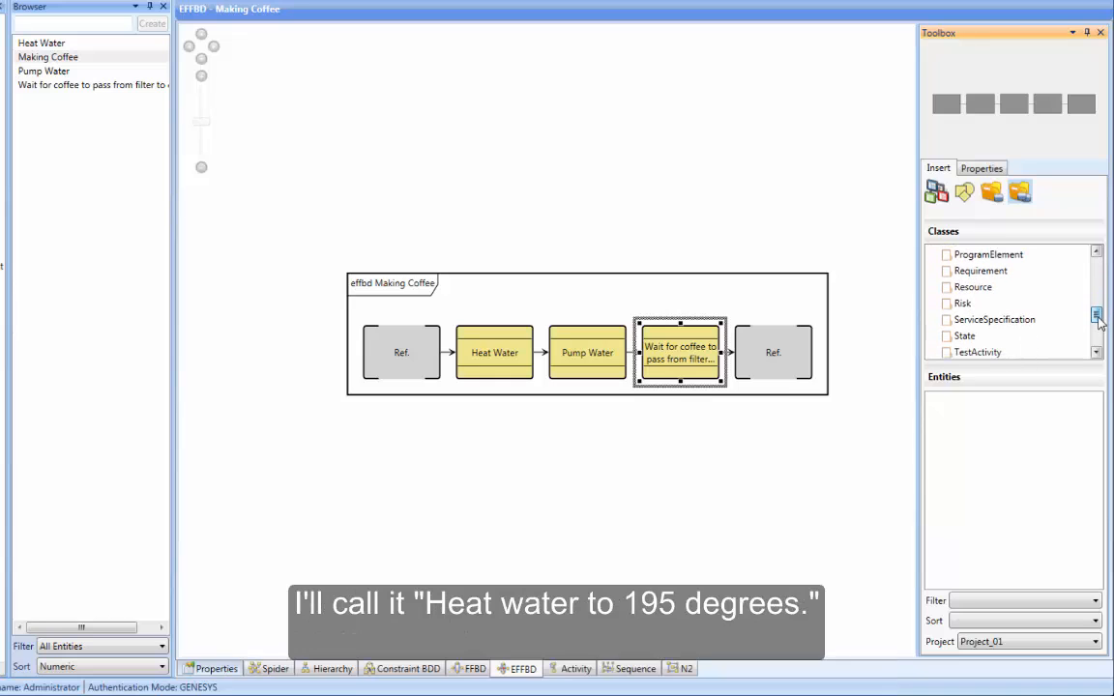
pyautogui.click(979, 271)
pyautogui.write('Heat w')
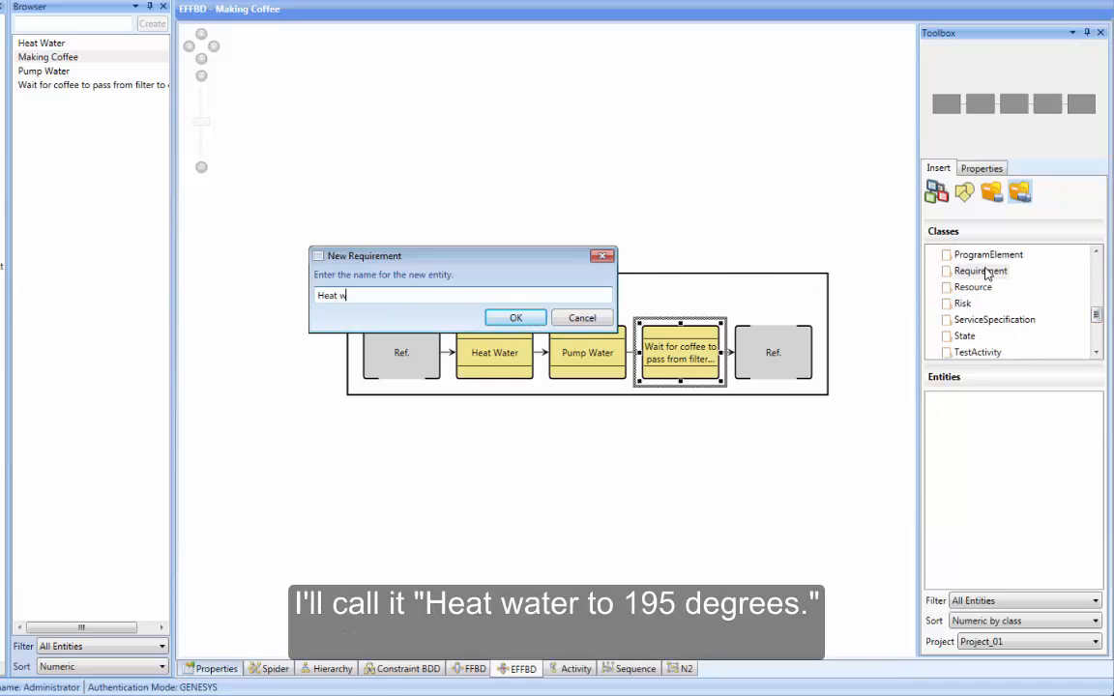
pyautogui.write('ater to 195 degrees')
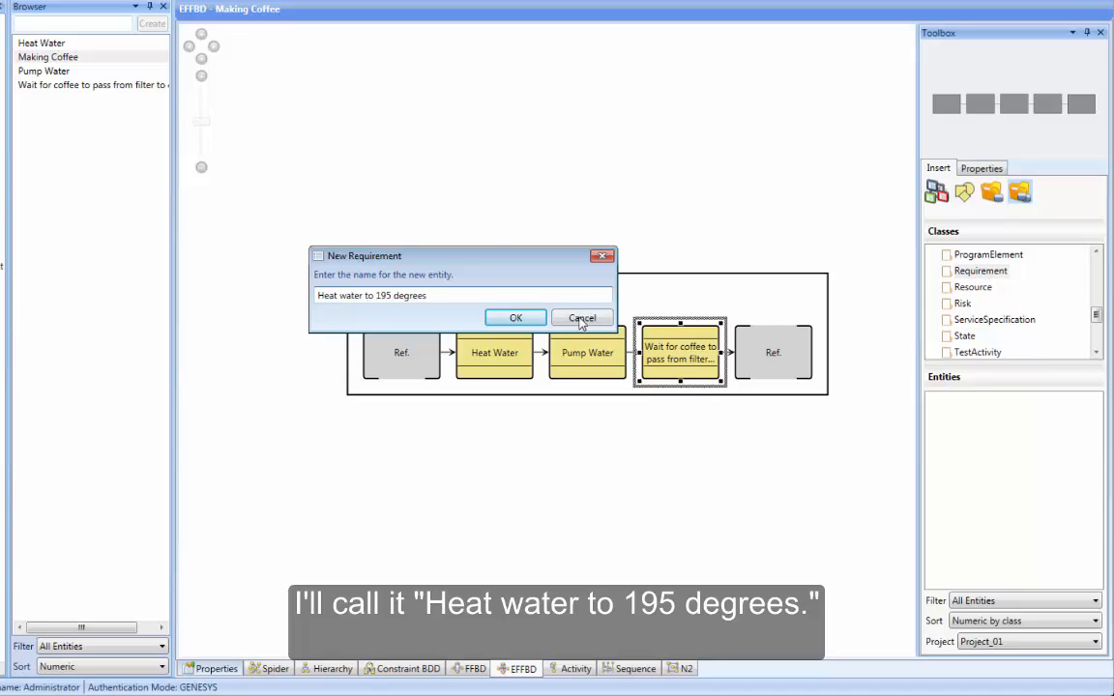
pyautogui.click(514, 318)
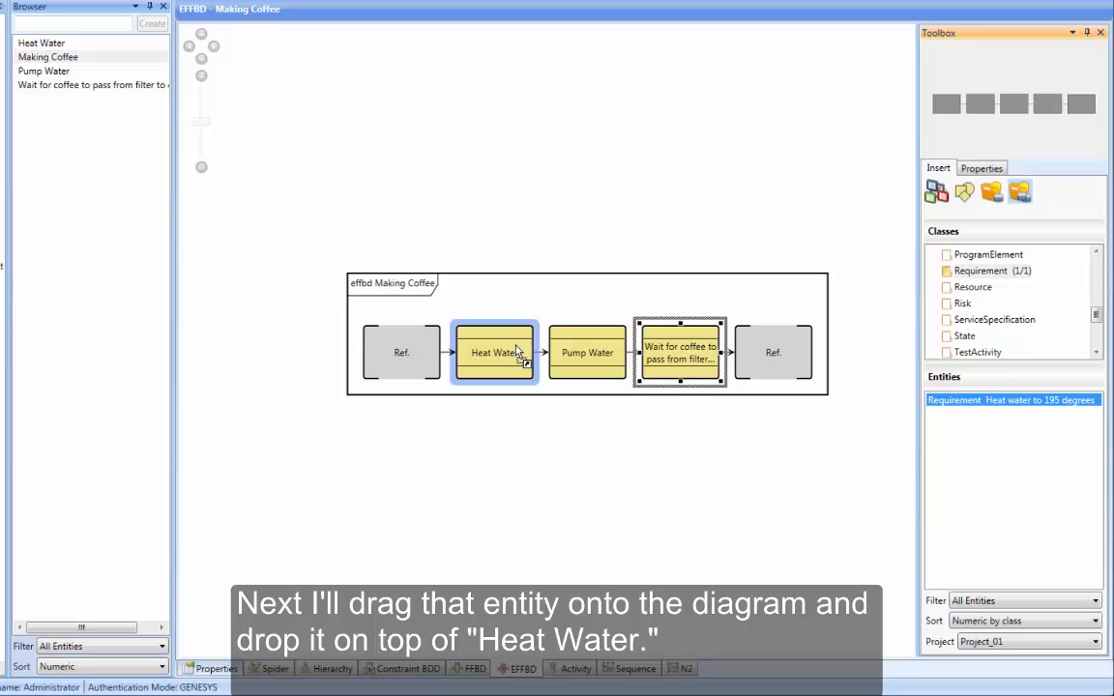
# - Link requirement 'Heat water to 195 degrees' as basis of the Heat Water function
pyautogui.moveTo(1014, 399); pyautogui.dragTo(495, 352)
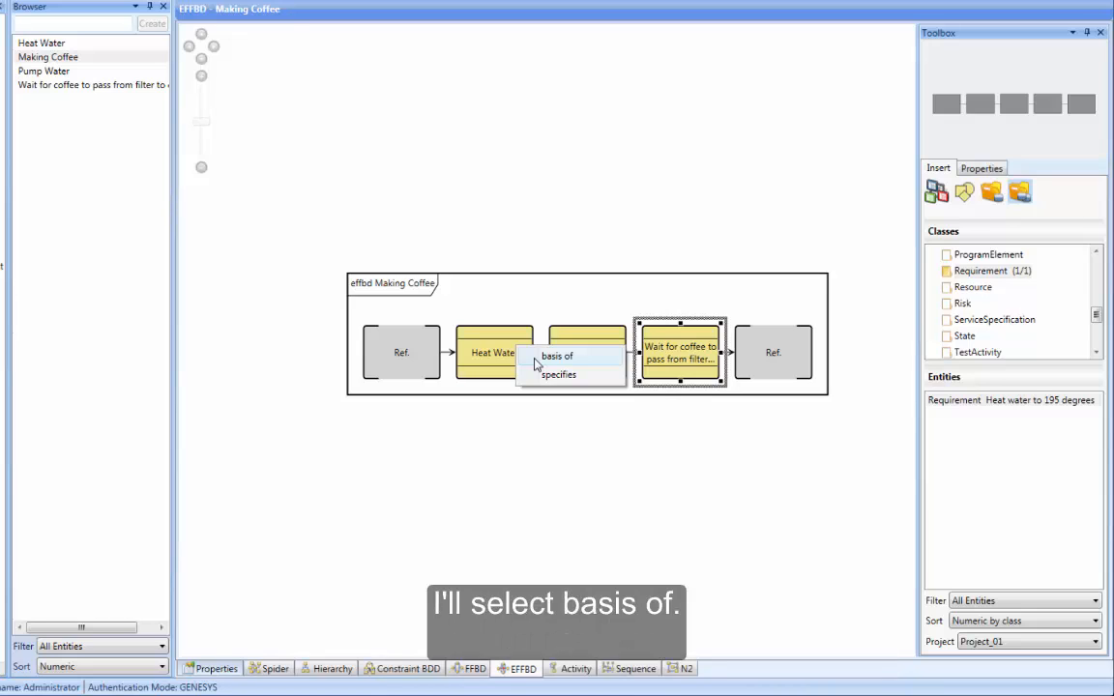
pyautogui.click(557, 356)
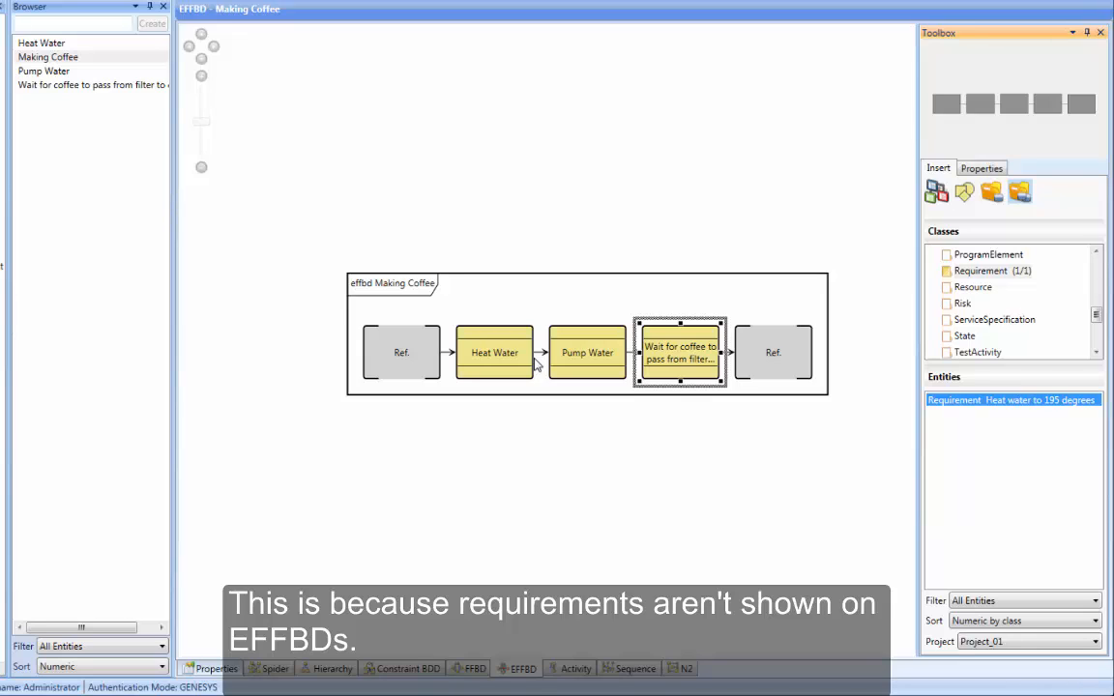
pyautogui.moveTo(518, 363)
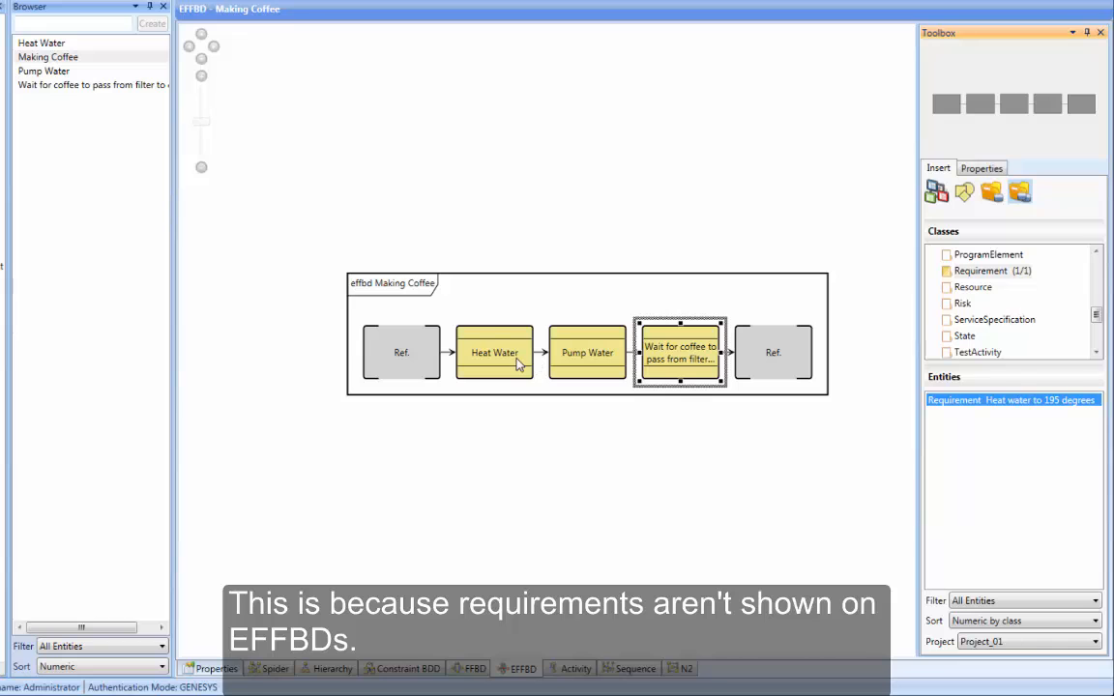
# - View Heat Water's property sheet confirming it is based on 'Heat water to 195 degrees'
pyautogui.doubleClick(495, 352)
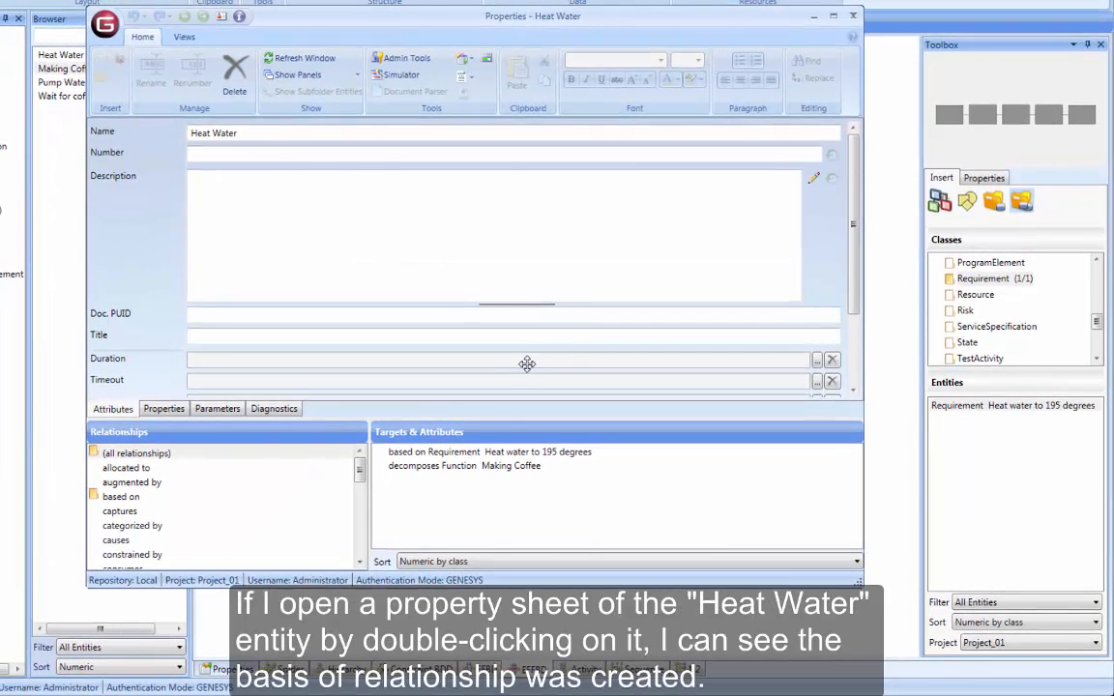
pyautogui.click(488, 453)
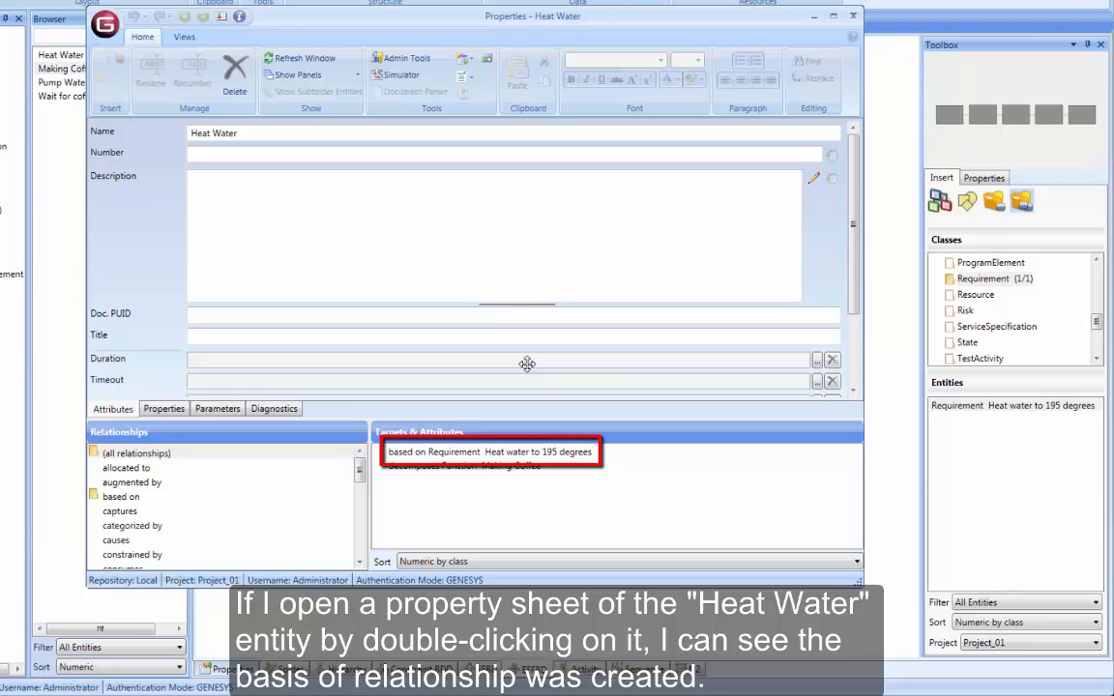